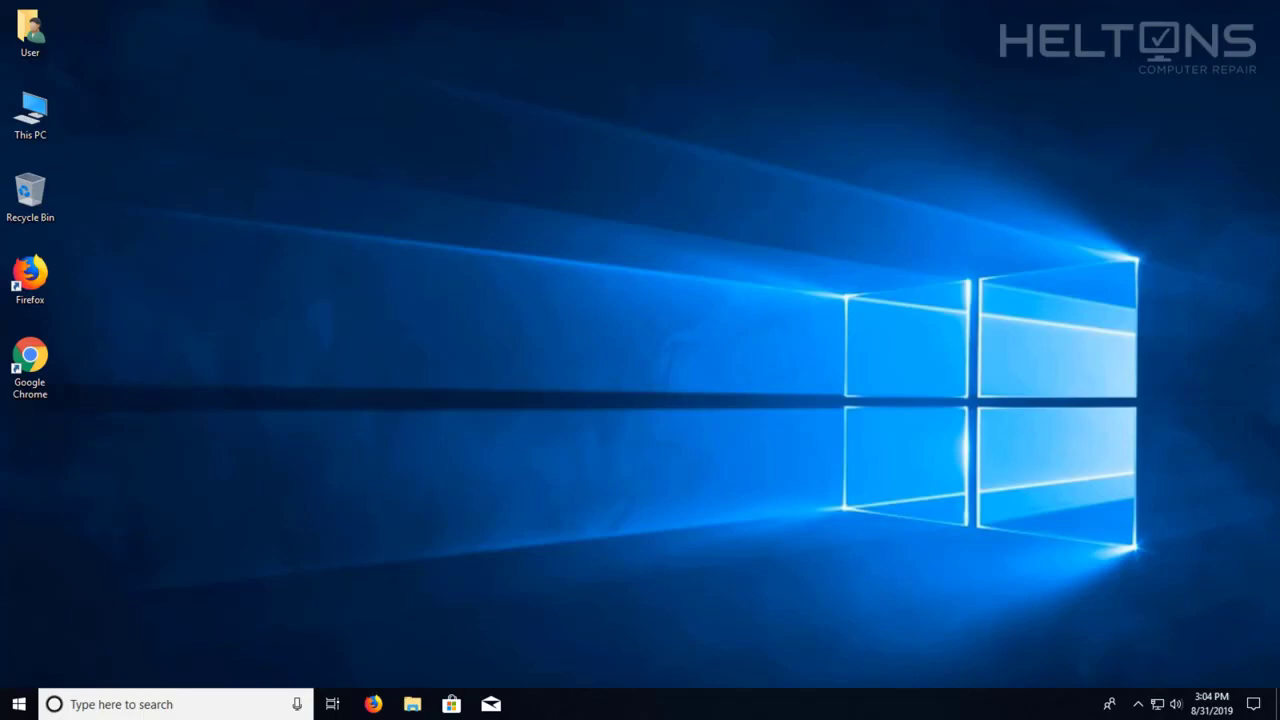
{"action": "mouse_move", "coordinate": [95, 618]}
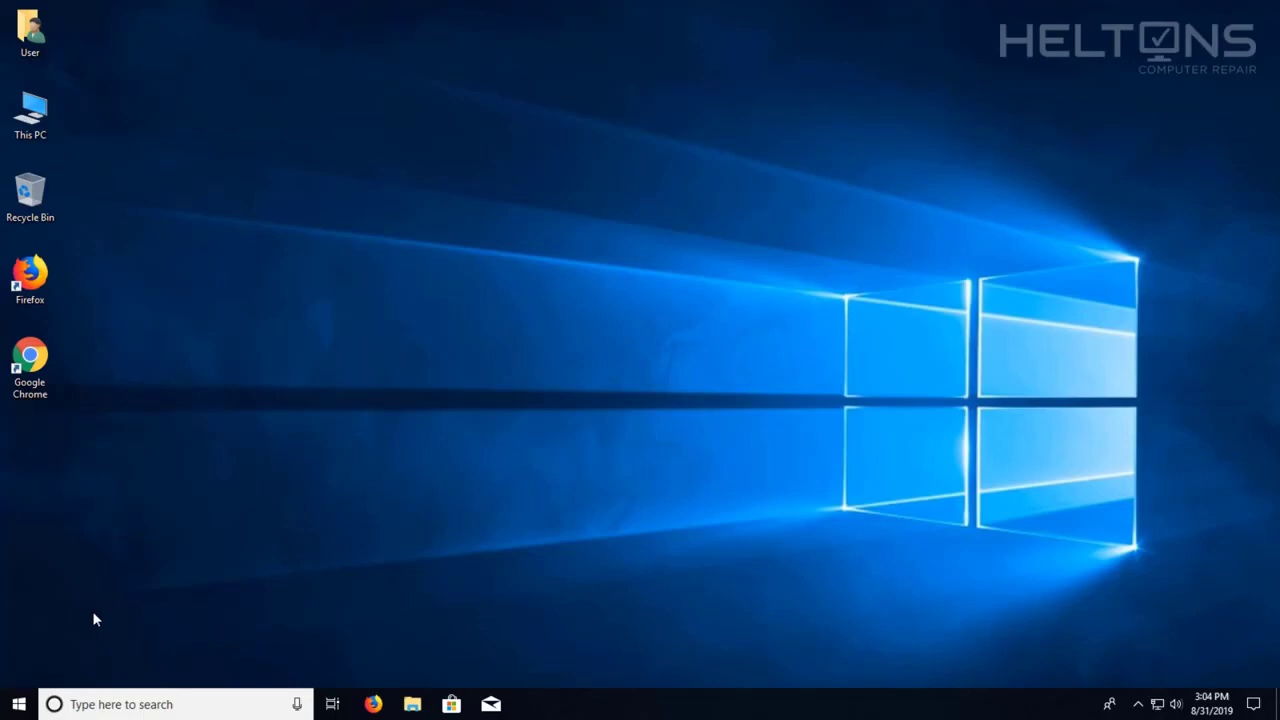
{"action": "mouse_move", "coordinate": [95, 571]}
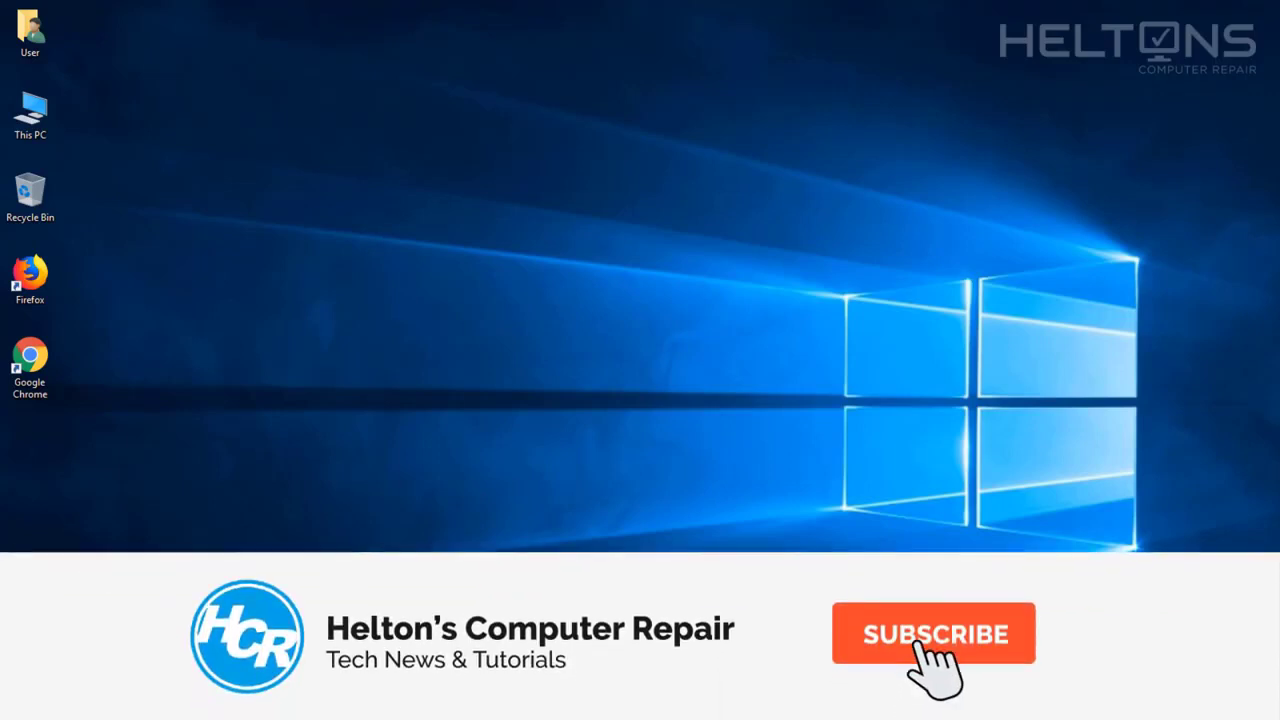
Launch Chrome, search Google for 'revo uni' and open revouninstaller.com.
{"action": "left_click", "coordinate": [933, 633]}
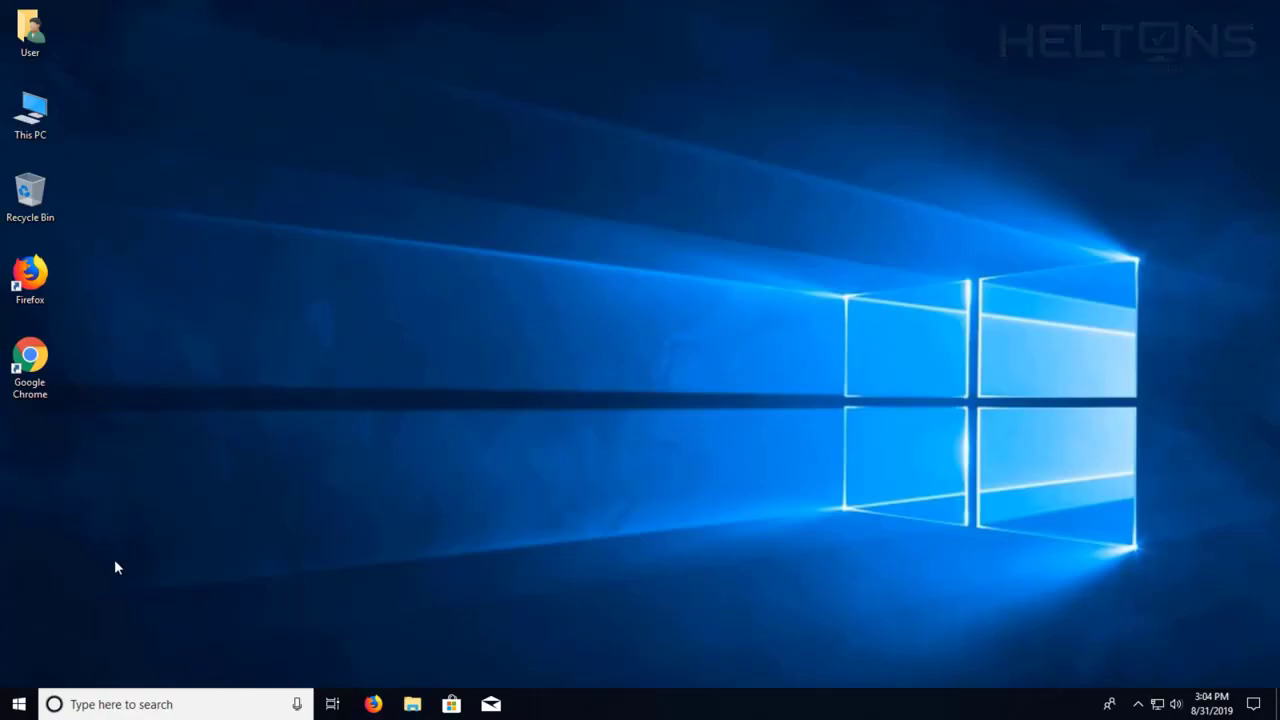
{"action": "mouse_move", "coordinate": [84, 417]}
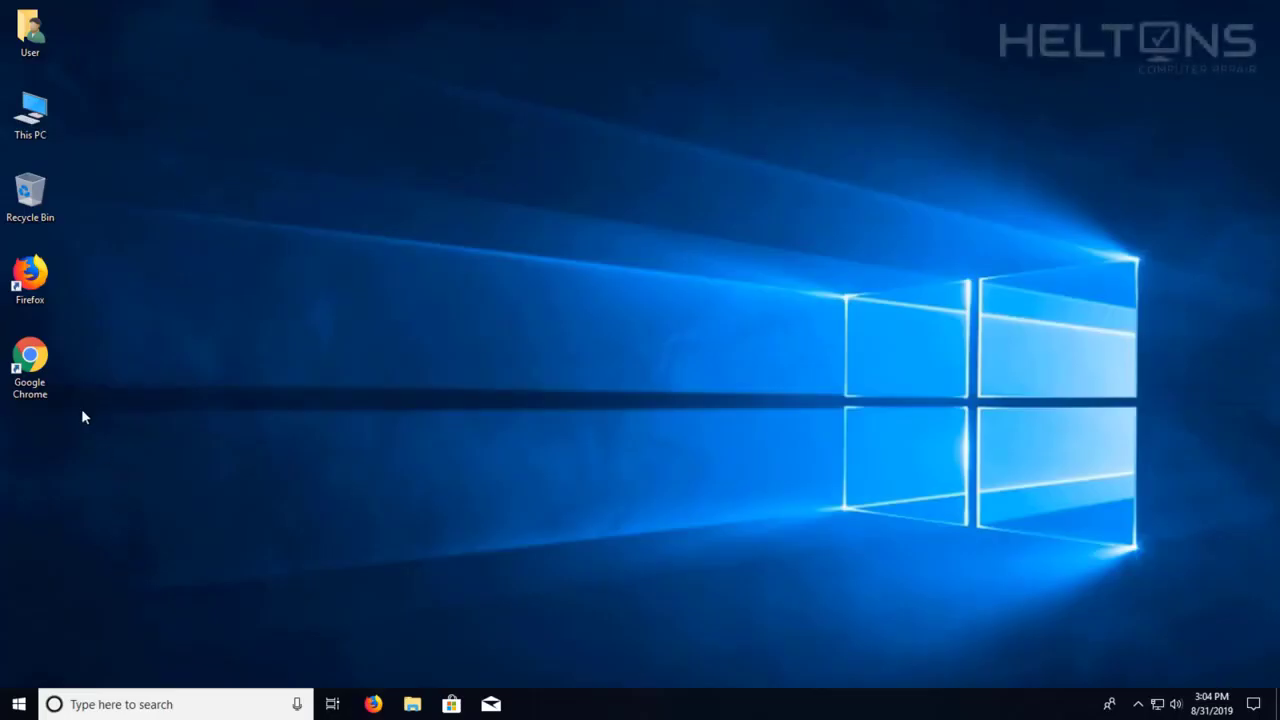
{"action": "double_click", "coordinate": [29, 360]}
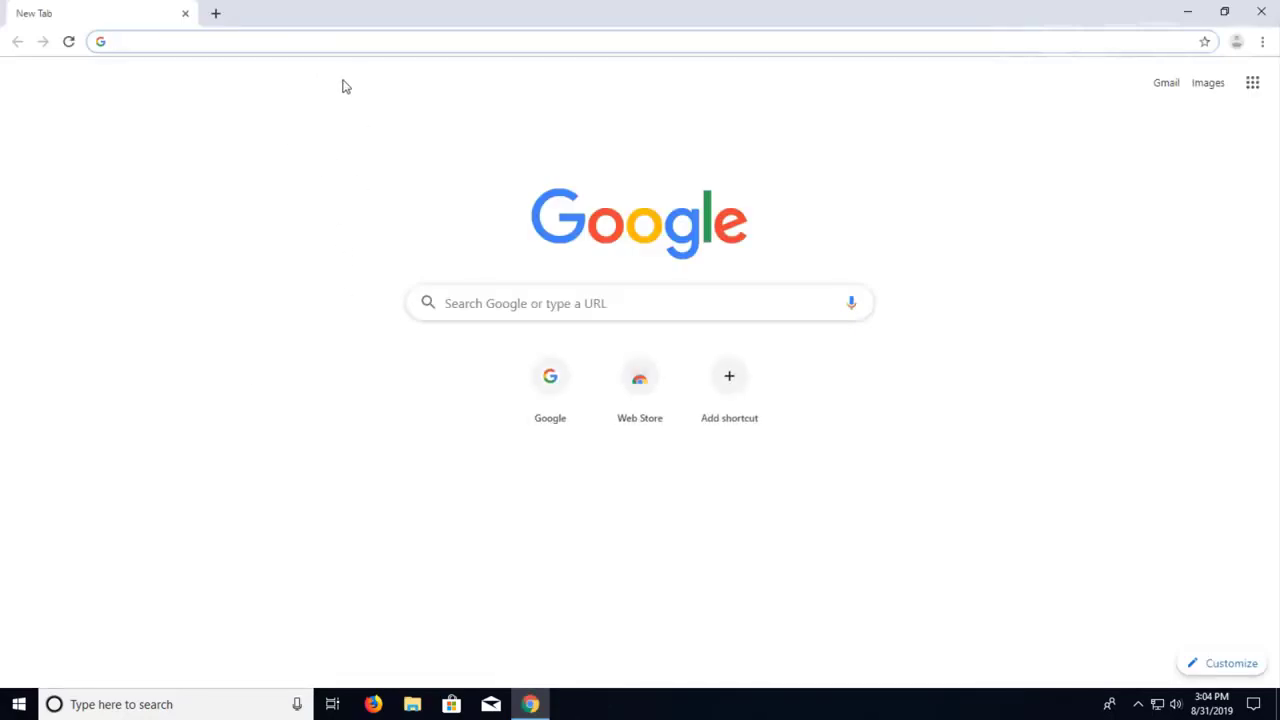
{"action": "type", "text": "google.com"}
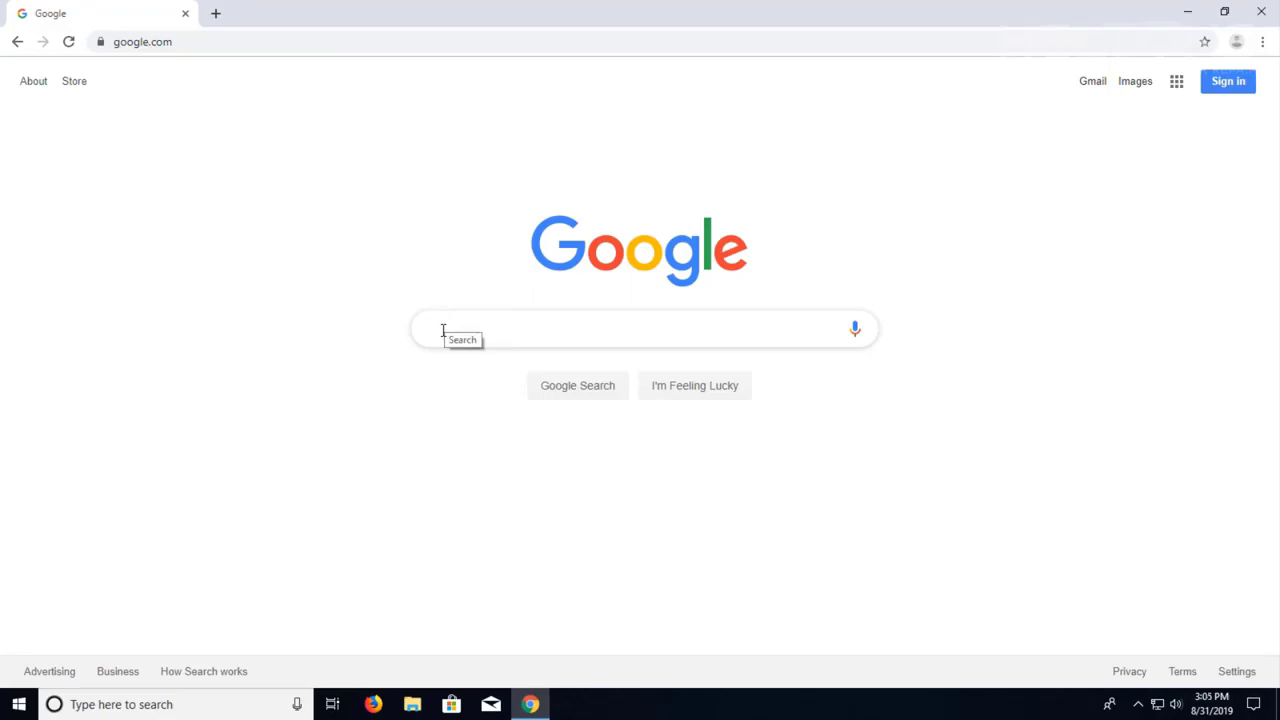
{"action": "type", "text": "revo uni"}
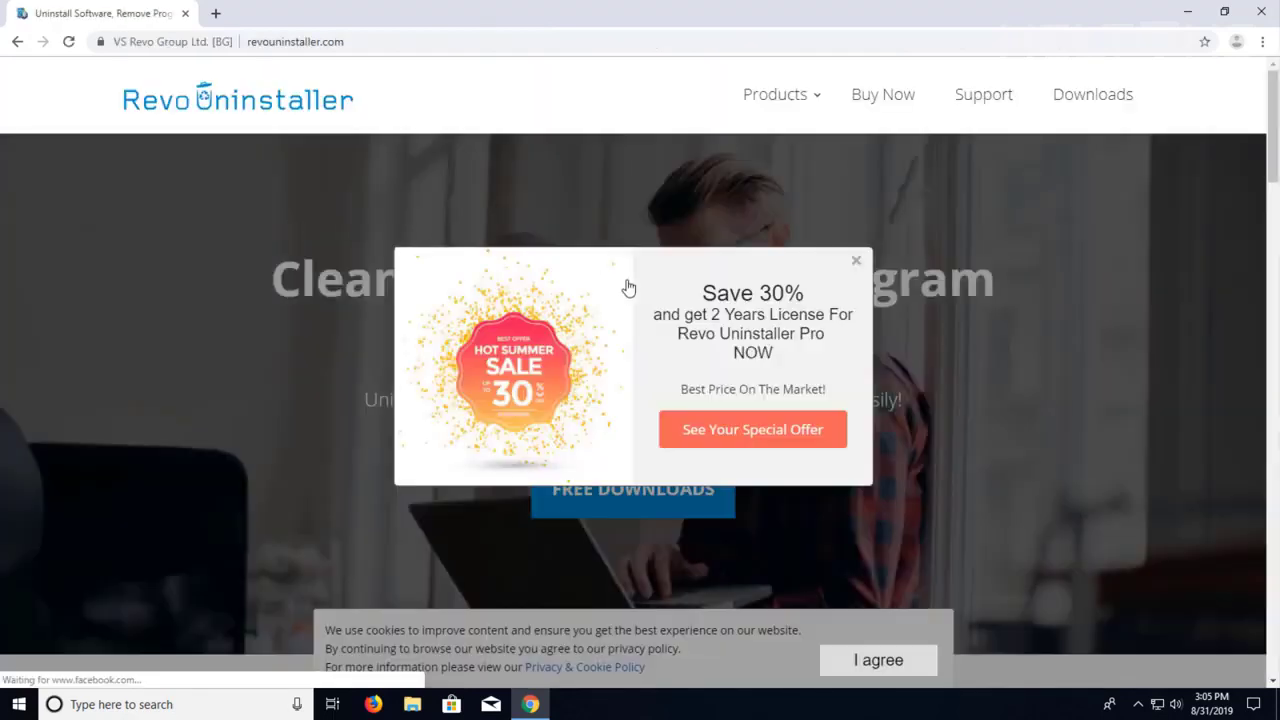
Dismiss the 'Save 30%' popup, accept cookies and go to FREE DOWNLOADS.
{"action": "left_click", "coordinate": [856, 260]}
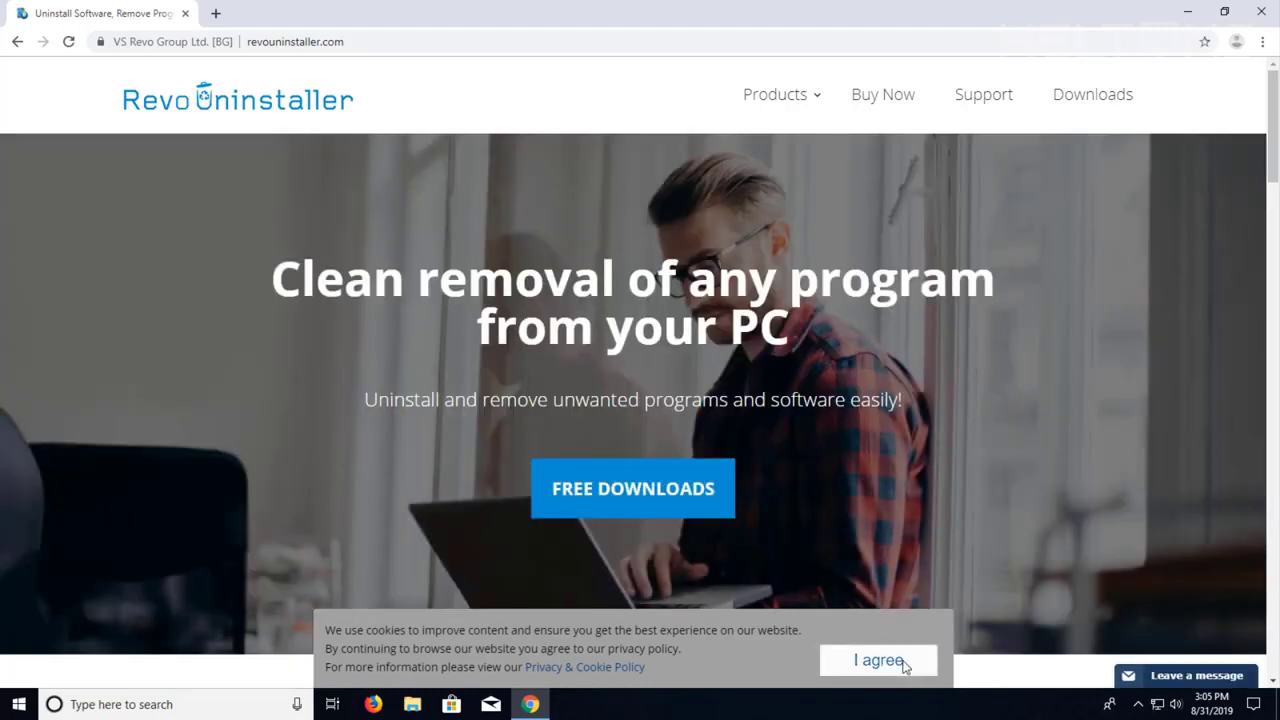
{"action": "left_click", "coordinate": [878, 660]}
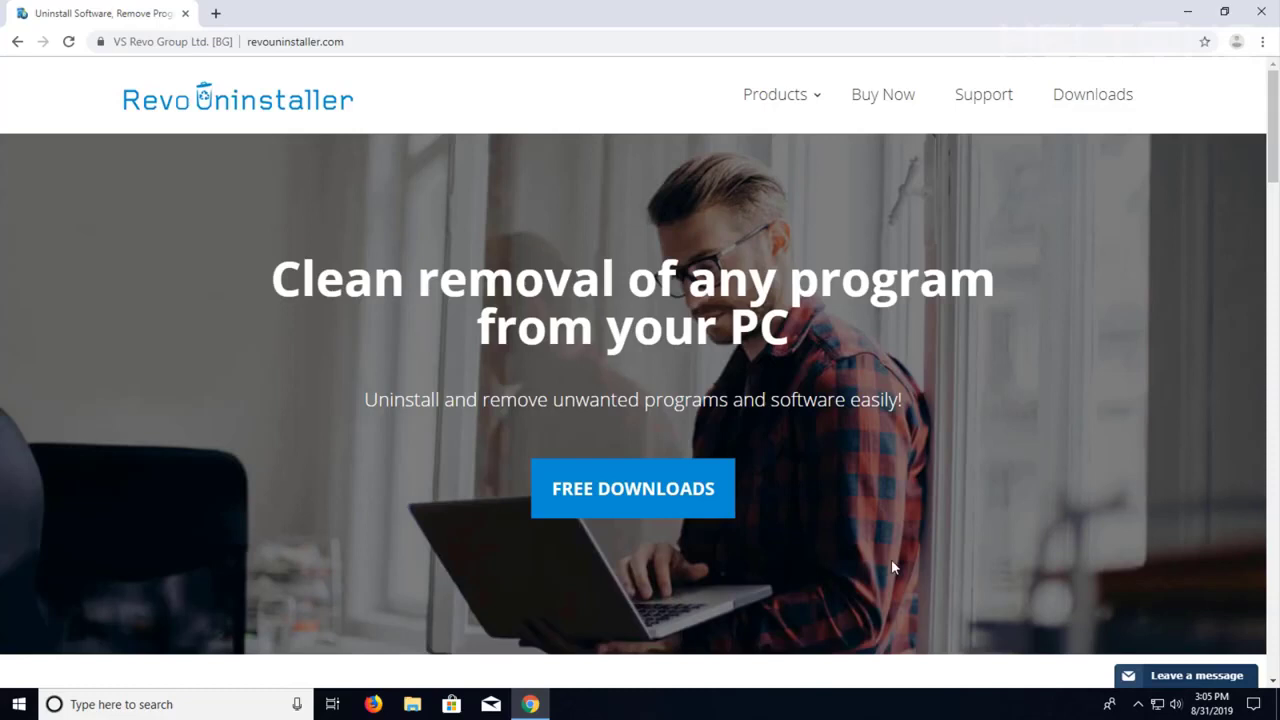
{"action": "mouse_move", "coordinate": [650, 458]}
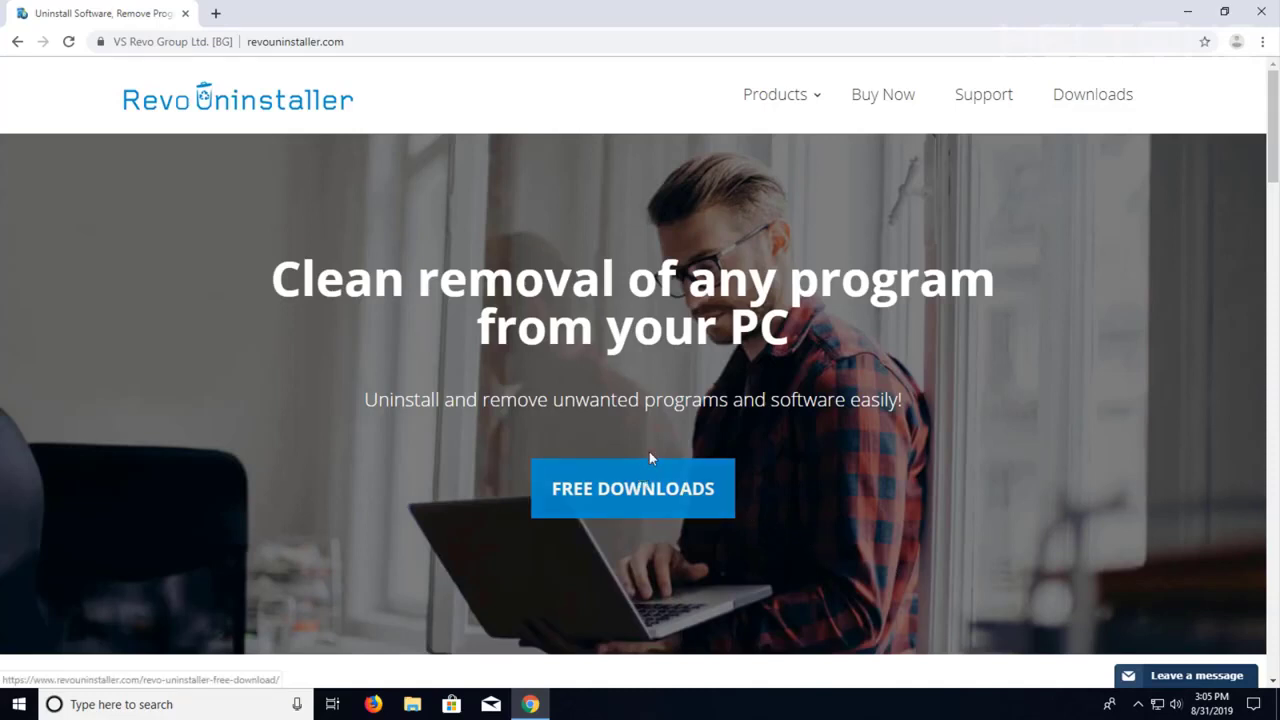
{"action": "left_click", "coordinate": [1092, 94]}
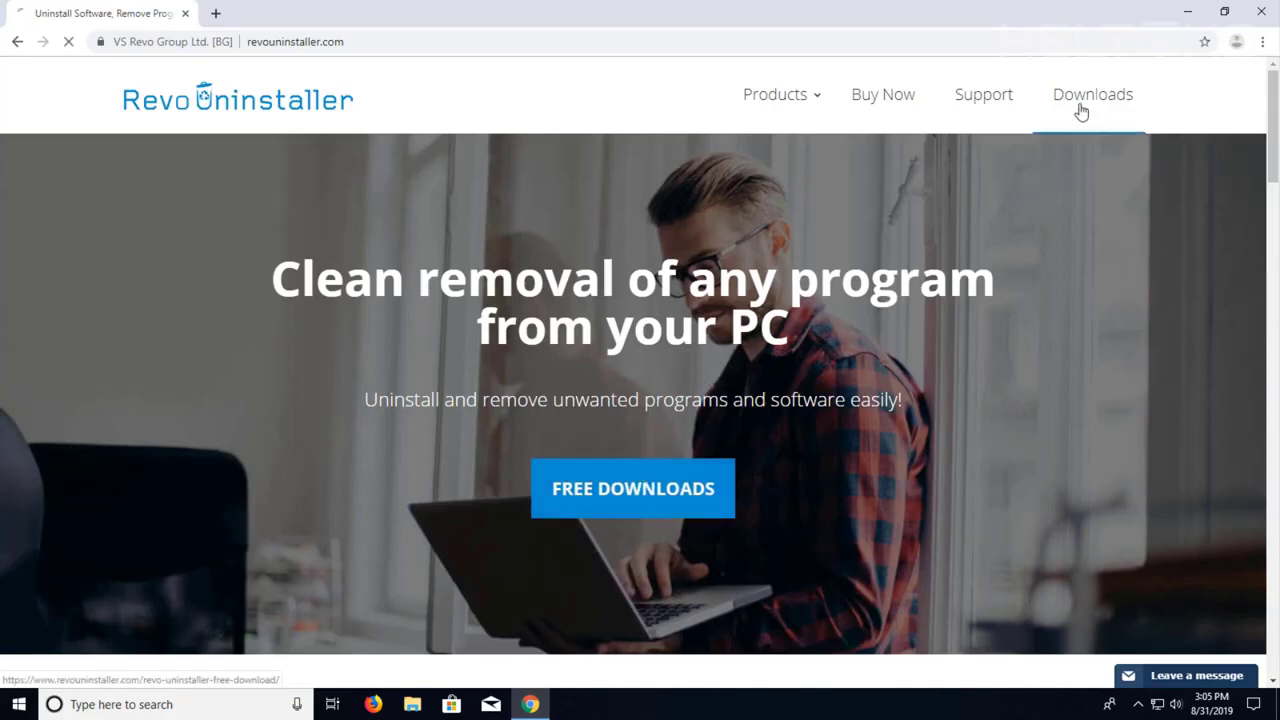
Download the Revo Uninstaller FREEWARE setup and run revosetup.exe from the download bar.
{"action": "left_click", "coordinate": [1092, 94]}
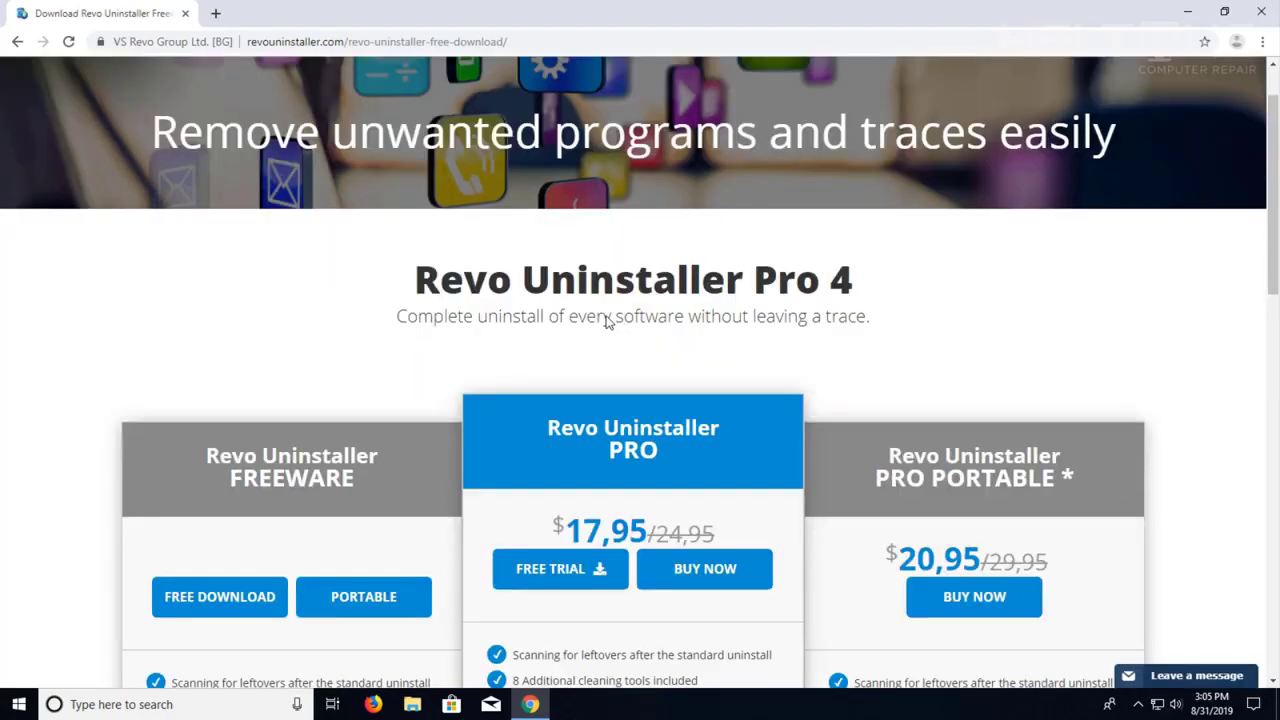
{"action": "scroll", "scroll_direction": "down", "scroll_amount": 3}
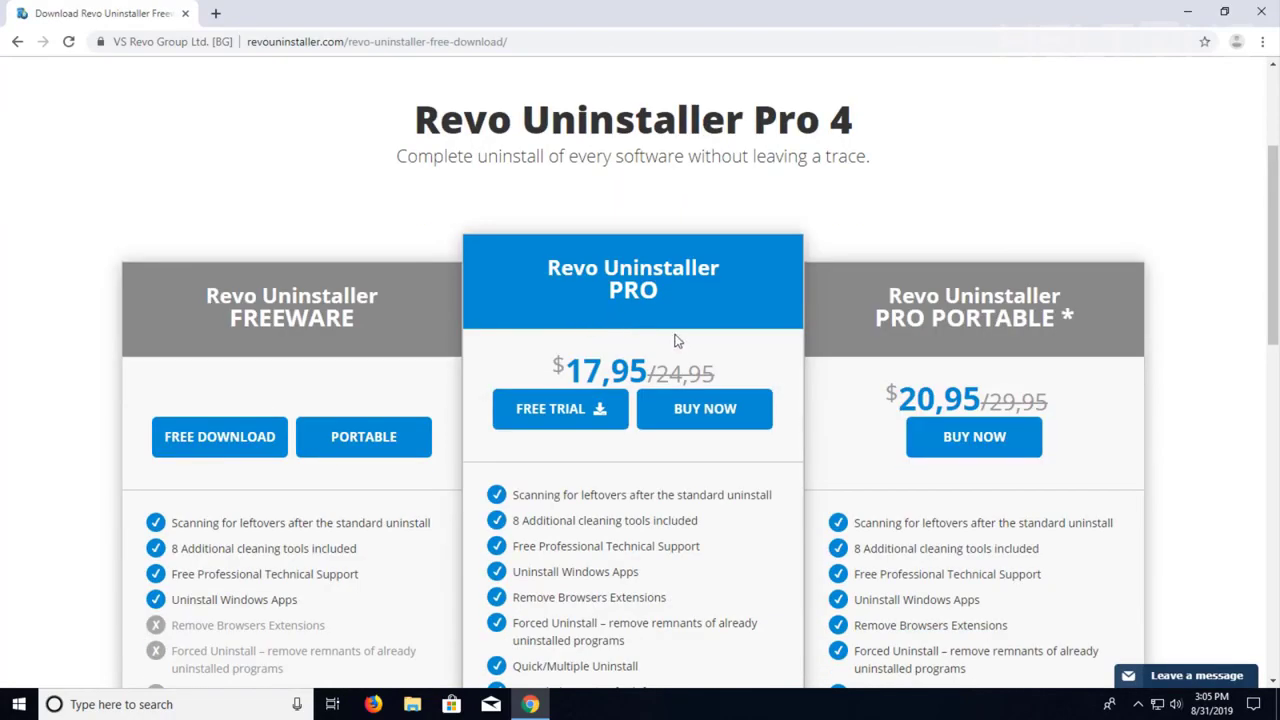
{"action": "mouse_move", "coordinate": [812, 374]}
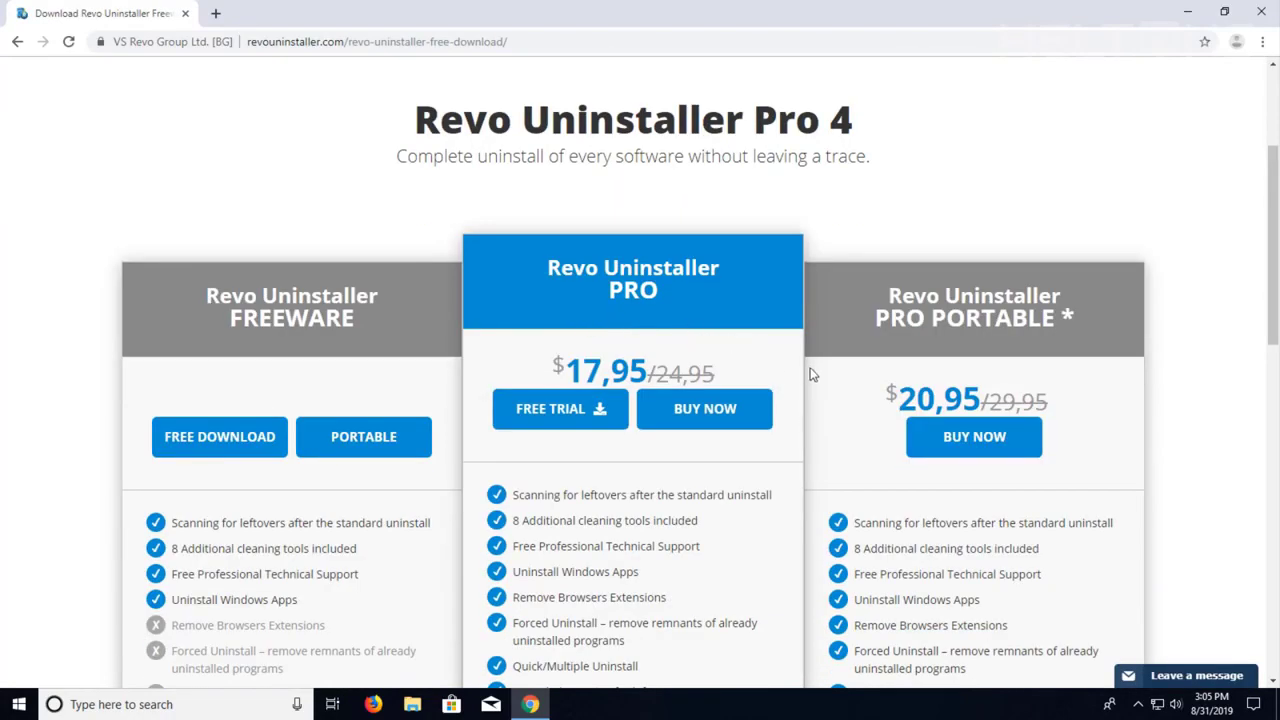
{"action": "mouse_move", "coordinate": [417, 386]}
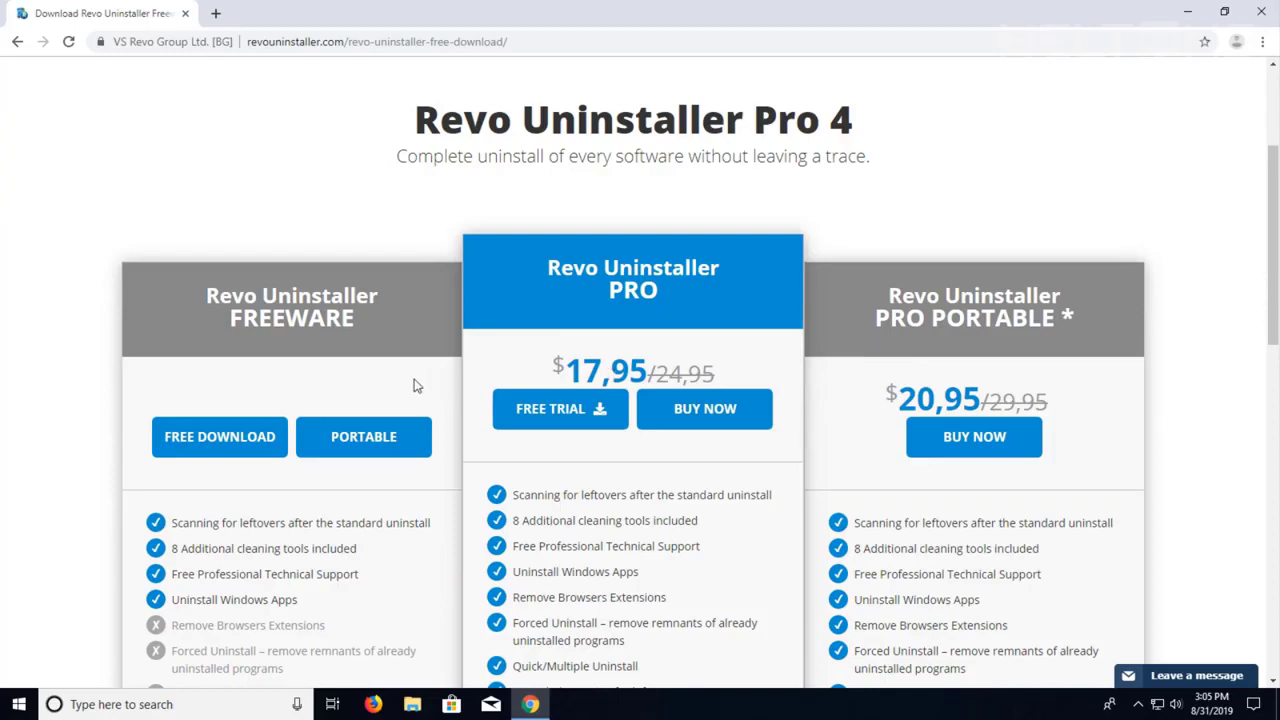
{"action": "mouse_move", "coordinate": [219, 437]}
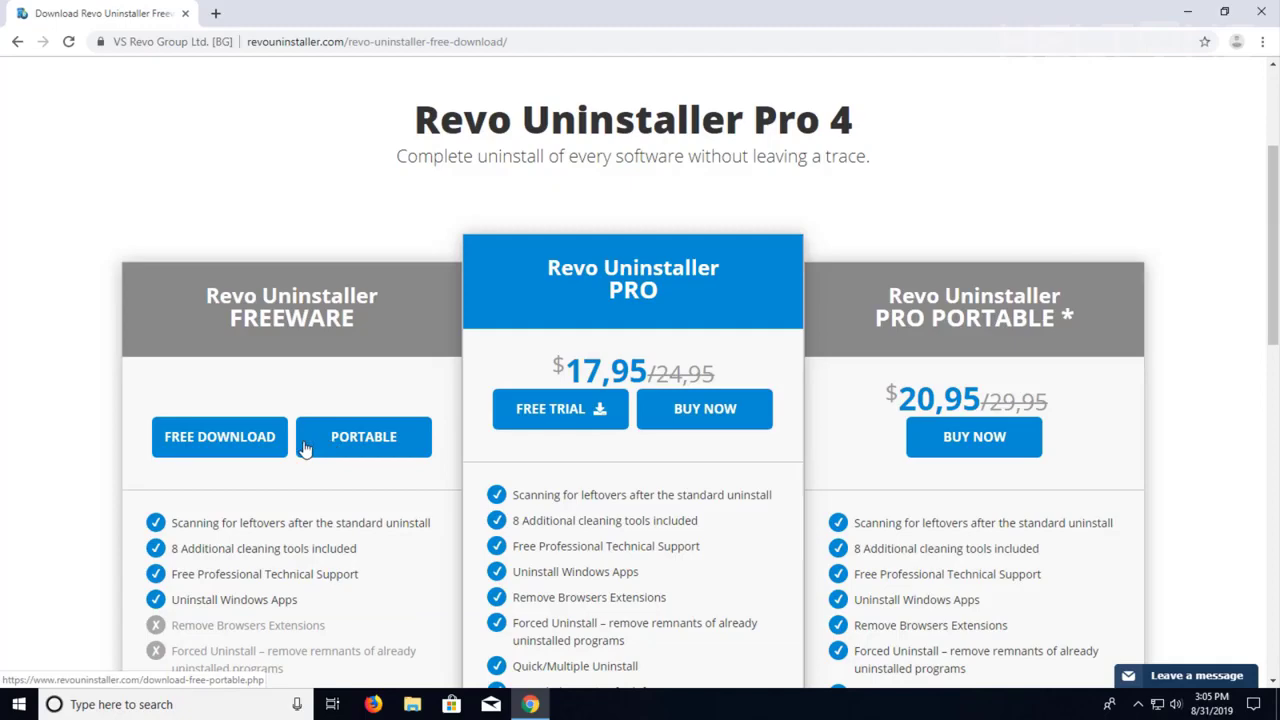
{"action": "scroll", "scroll_direction": "down", "scroll_amount": 3}
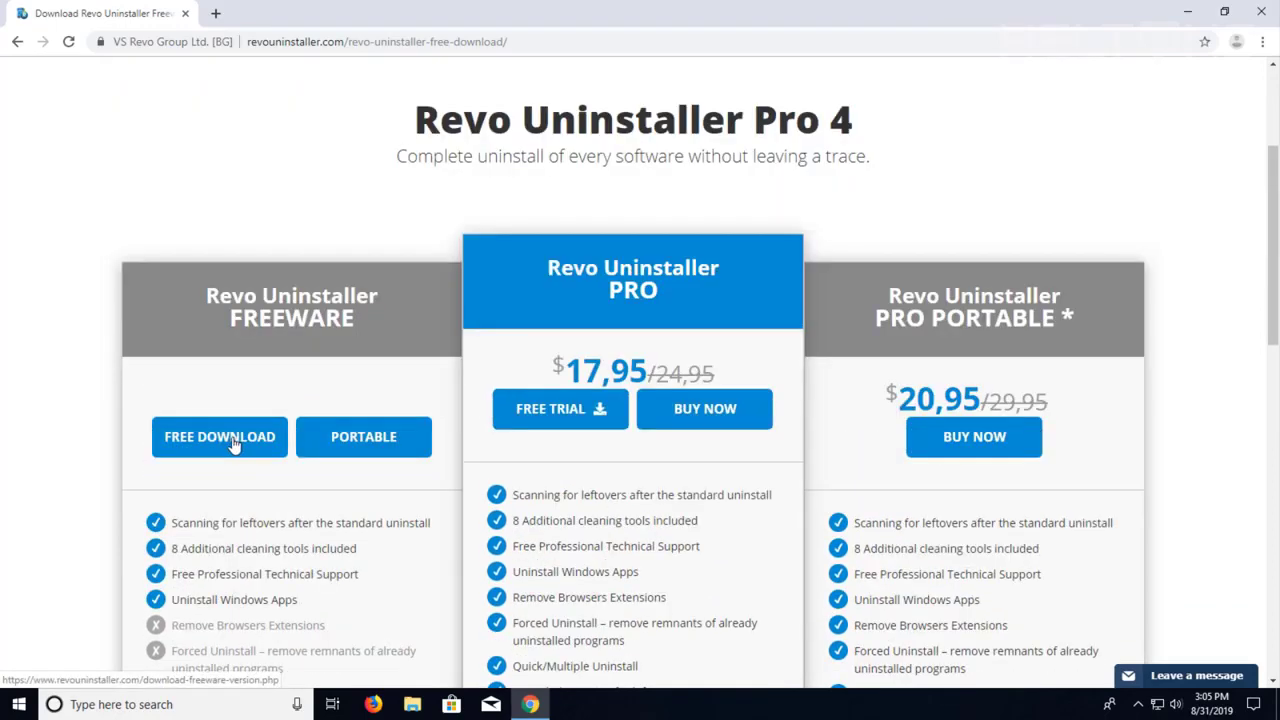
{"action": "left_click", "coordinate": [219, 436]}
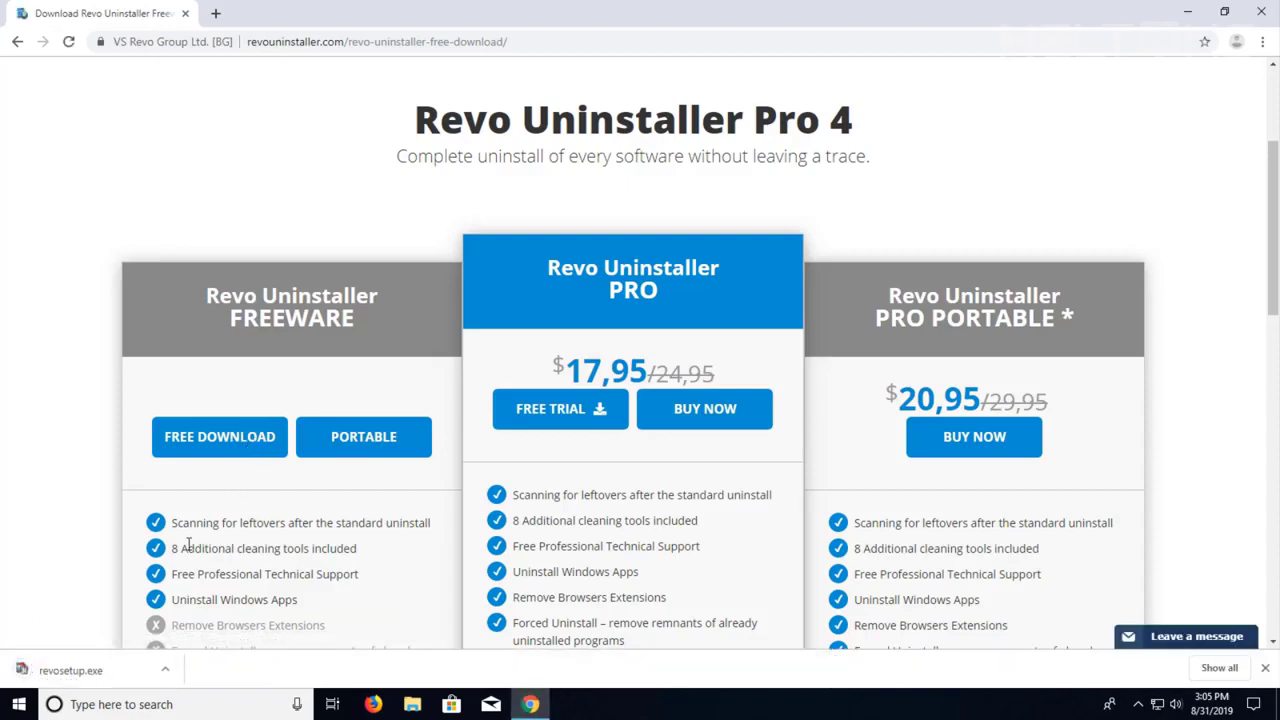
{"action": "left_click", "coordinate": [90, 670]}
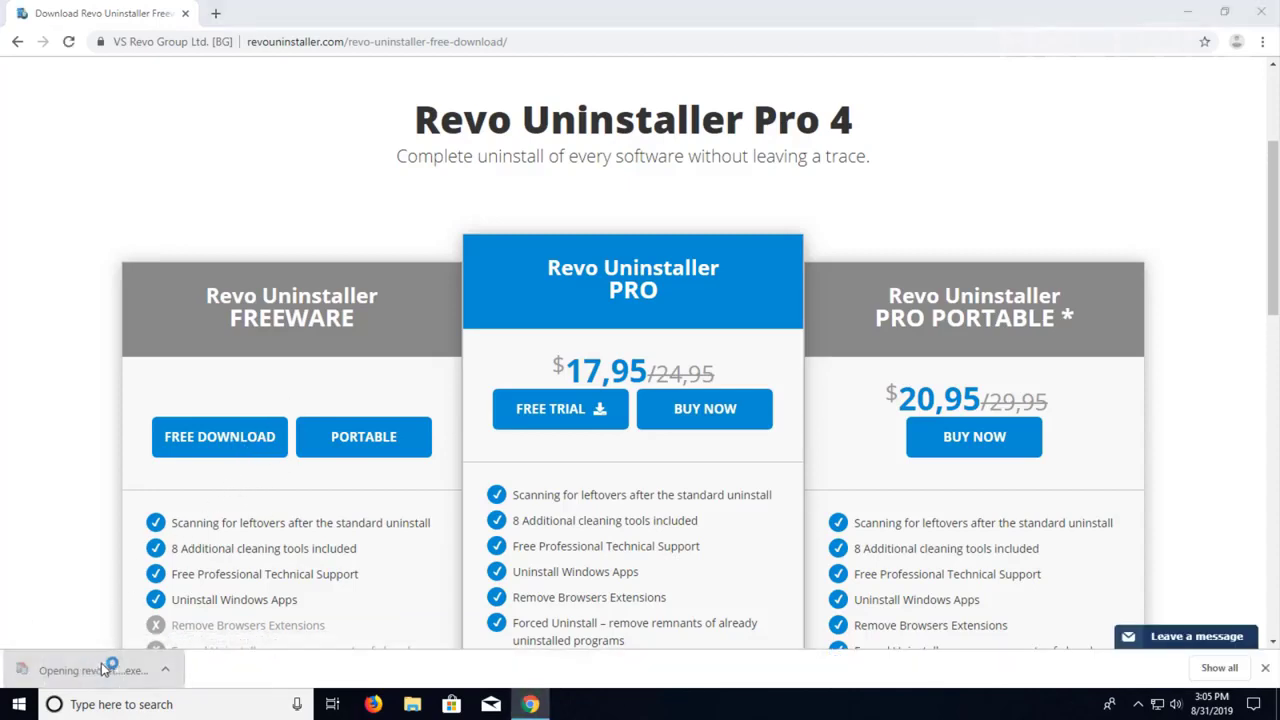
{"action": "left_click", "coordinate": [93, 670]}
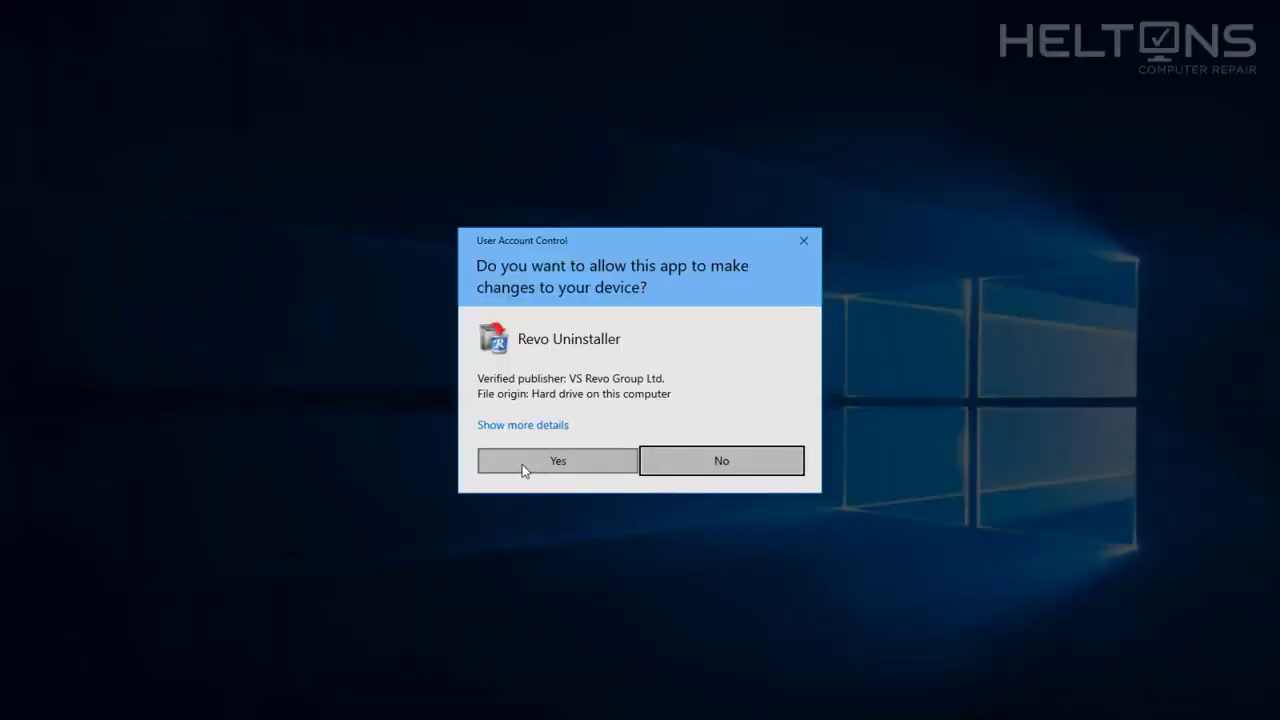
Allow the installer in User Account Control and close the Chrome window.
{"action": "left_click", "coordinate": [557, 460]}
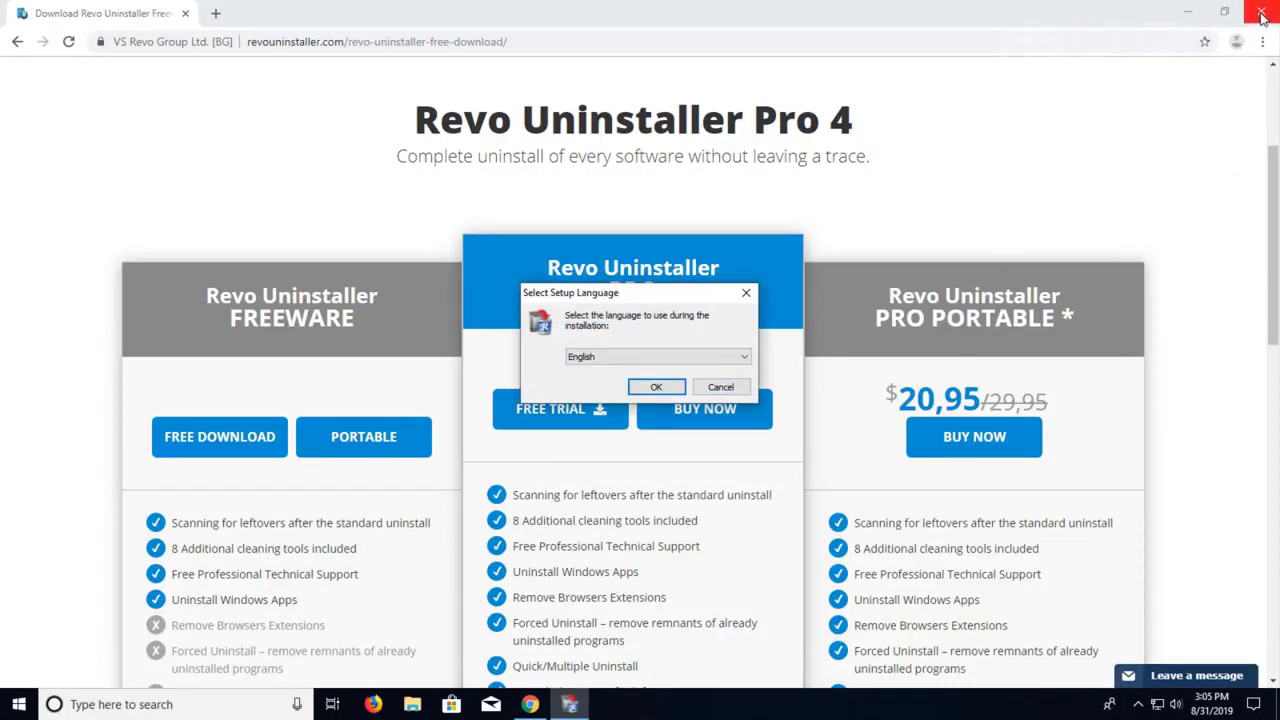
{"action": "left_click", "coordinate": [1261, 14]}
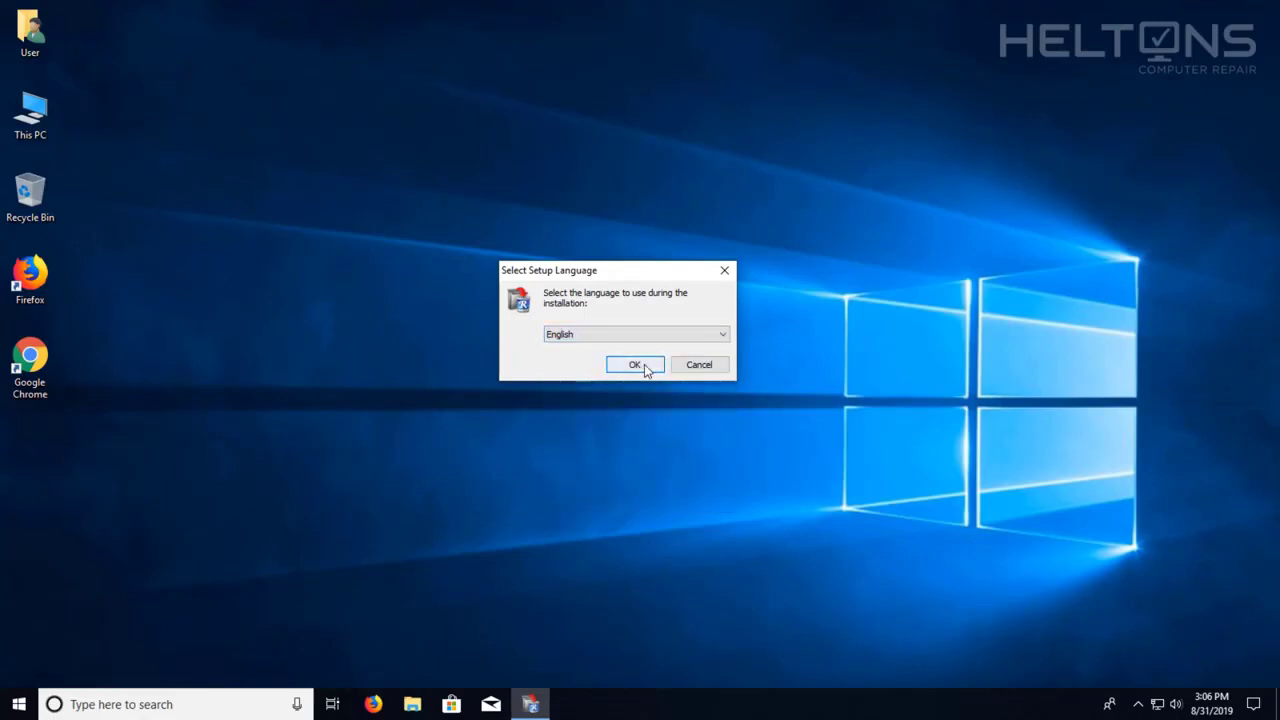
Install in English, accepting the license, default folder and desktop shortcut.
{"action": "left_click", "coordinate": [635, 364]}
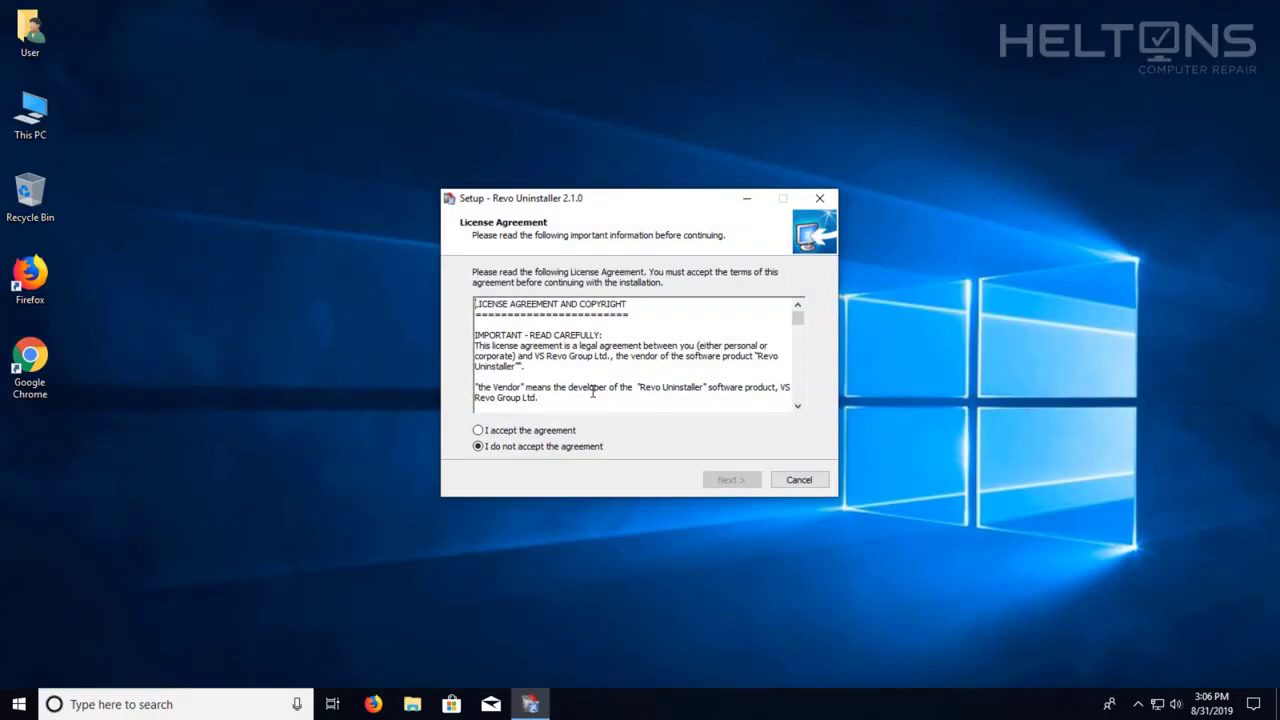
{"action": "scroll", "scroll_direction": "down", "scroll_amount": 3}
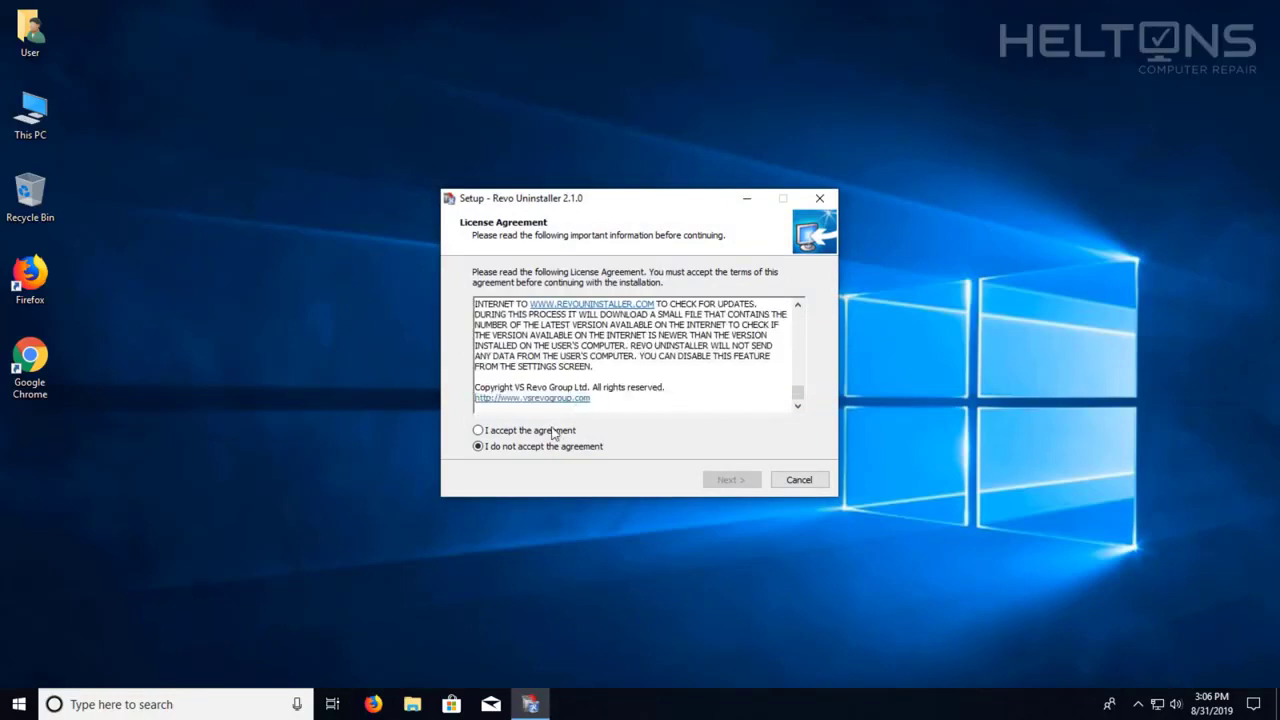
{"action": "left_click", "coordinate": [478, 430]}
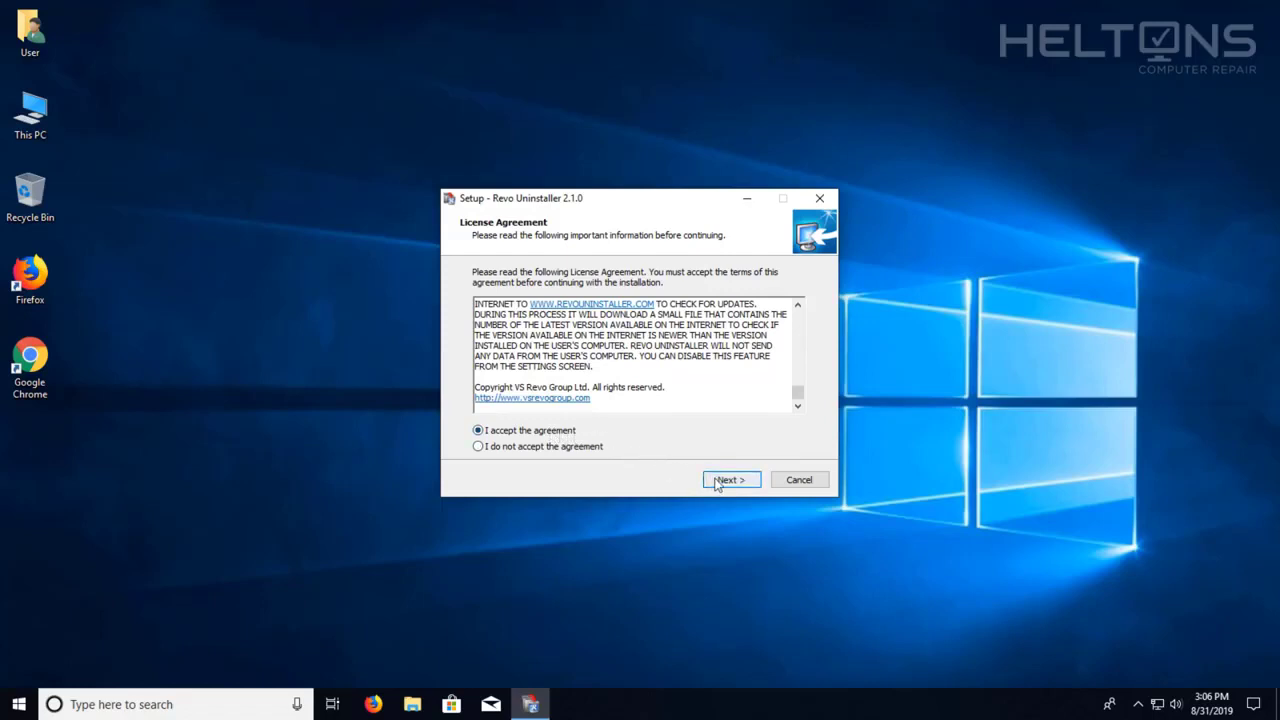
{"action": "left_click", "coordinate": [730, 479]}
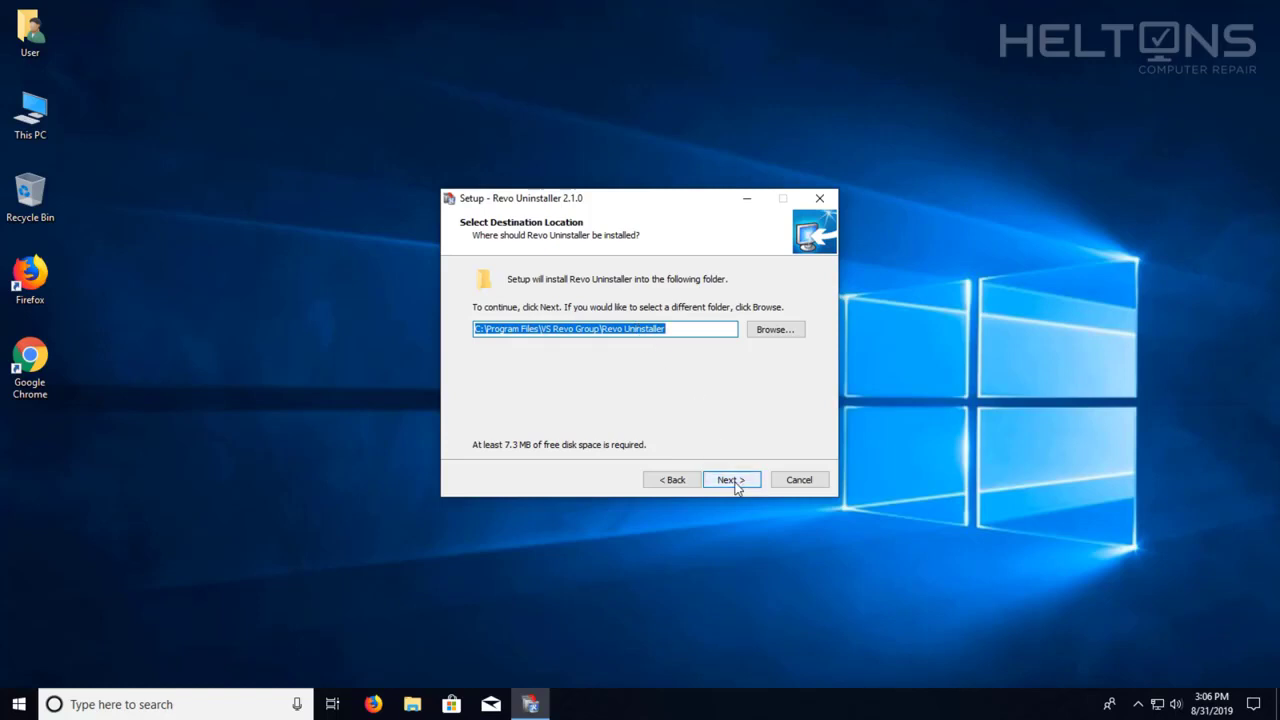
{"action": "left_click", "coordinate": [731, 479]}
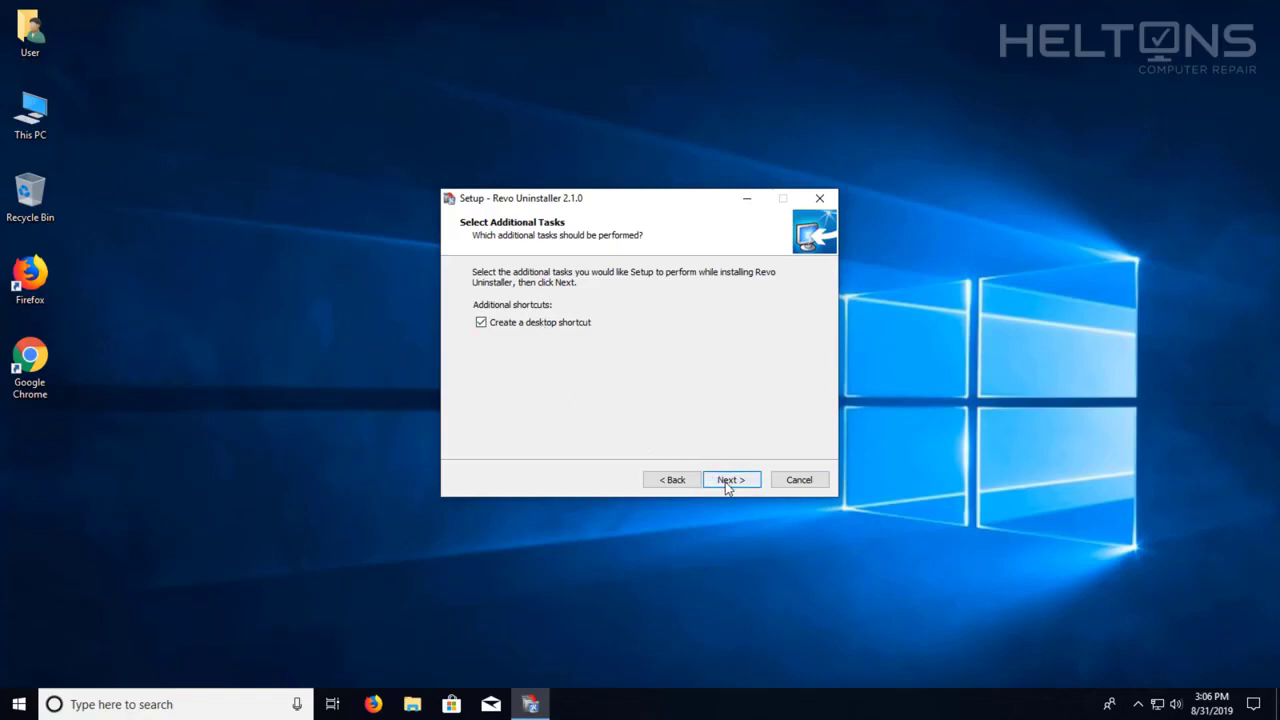
{"action": "left_click", "coordinate": [731, 479]}
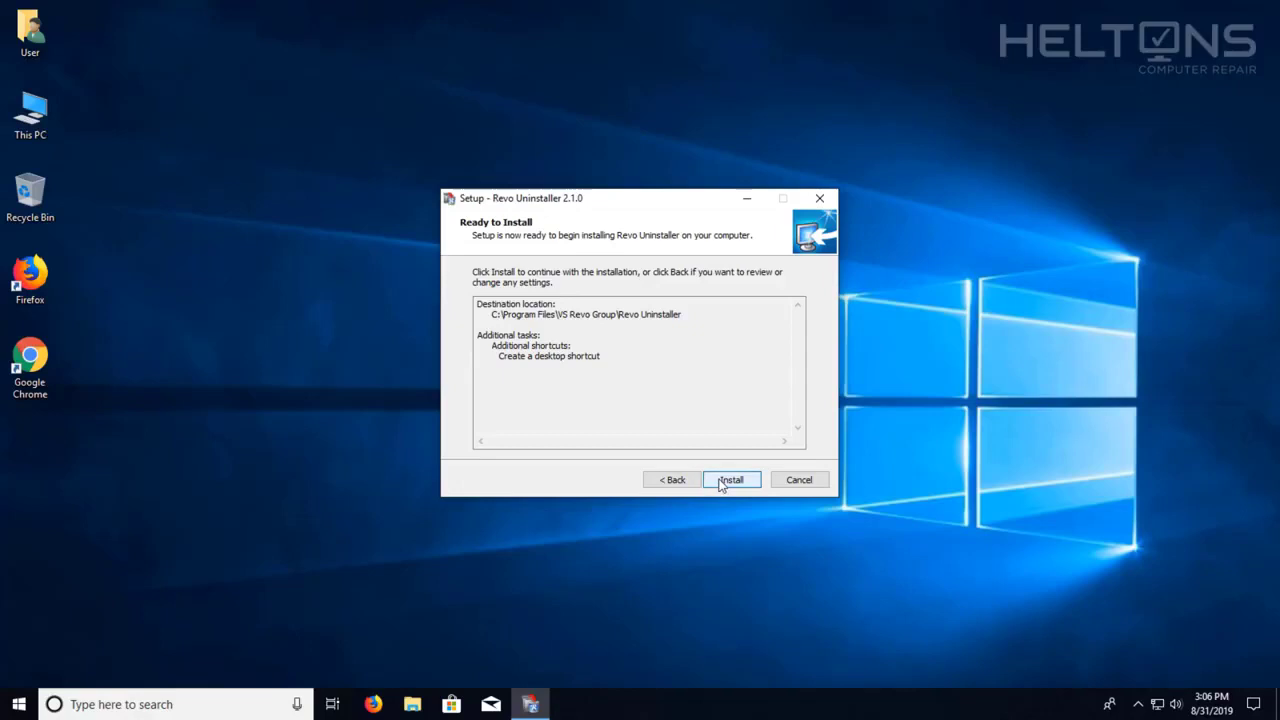
{"action": "left_click", "coordinate": [730, 479]}
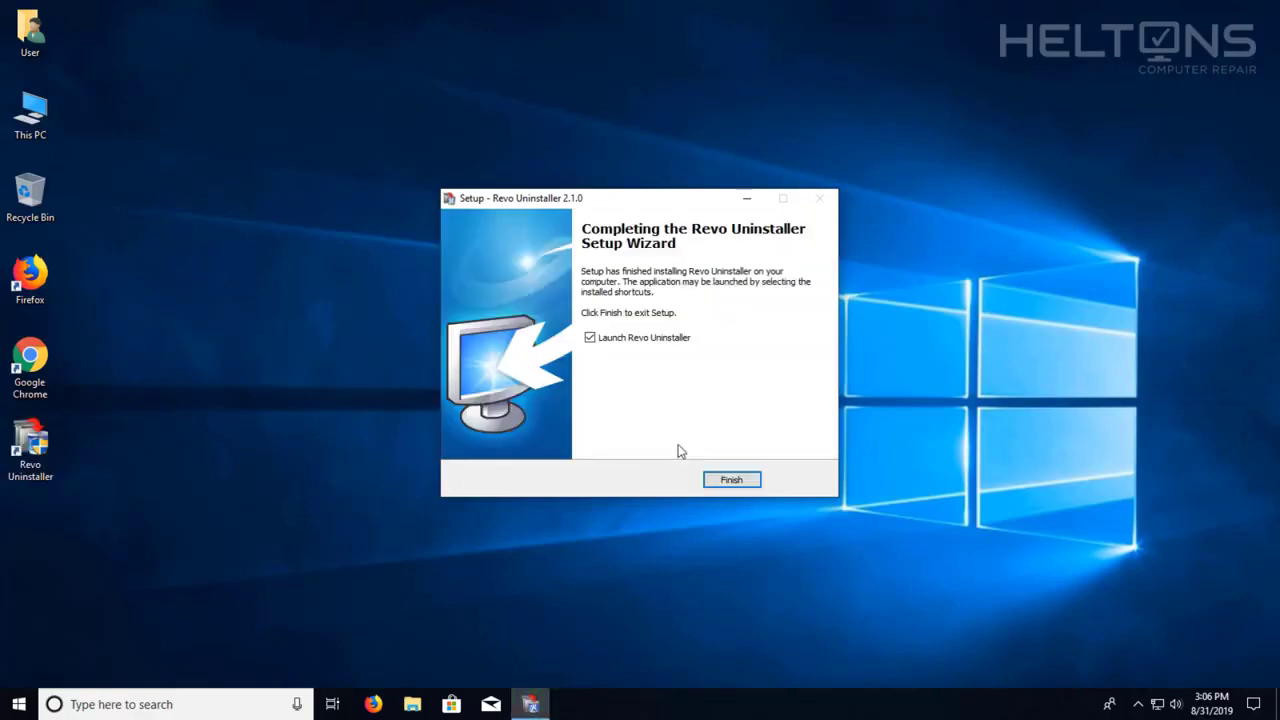
{"action": "mouse_move", "coordinate": [657, 408]}
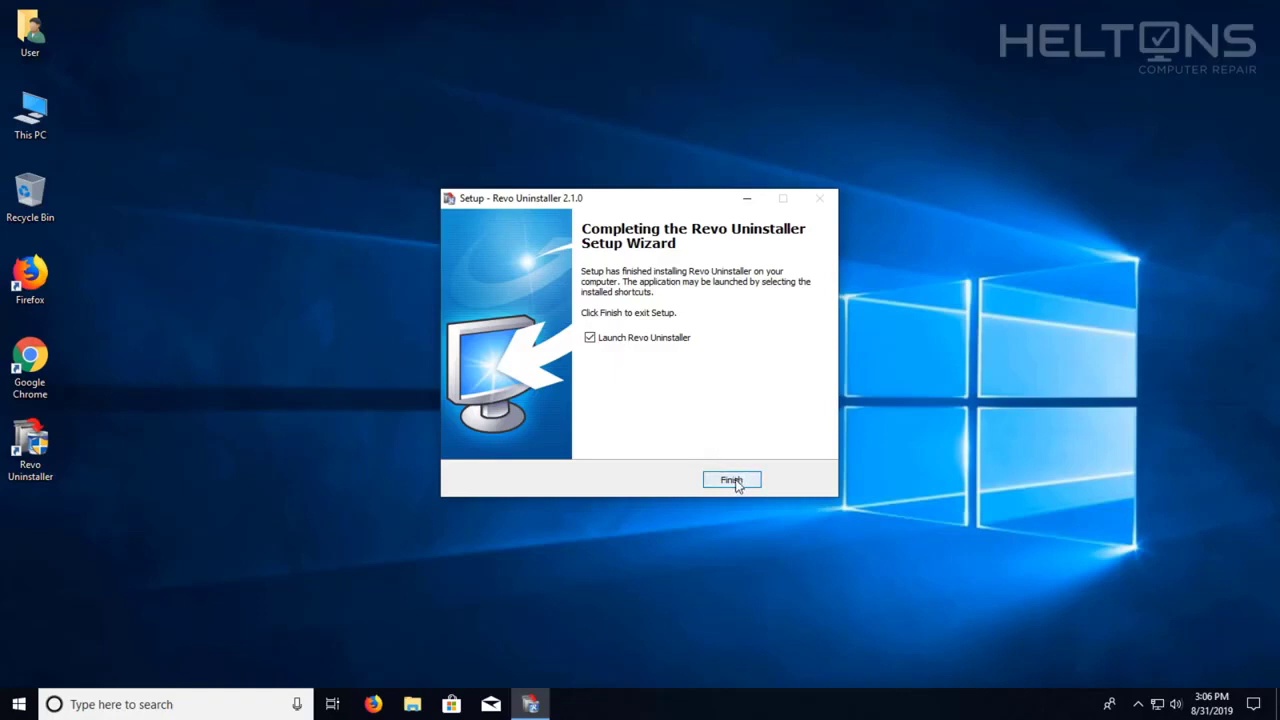
Finish setup with 'Launch Revo Uninstaller' checked.
{"action": "left_click", "coordinate": [731, 480]}
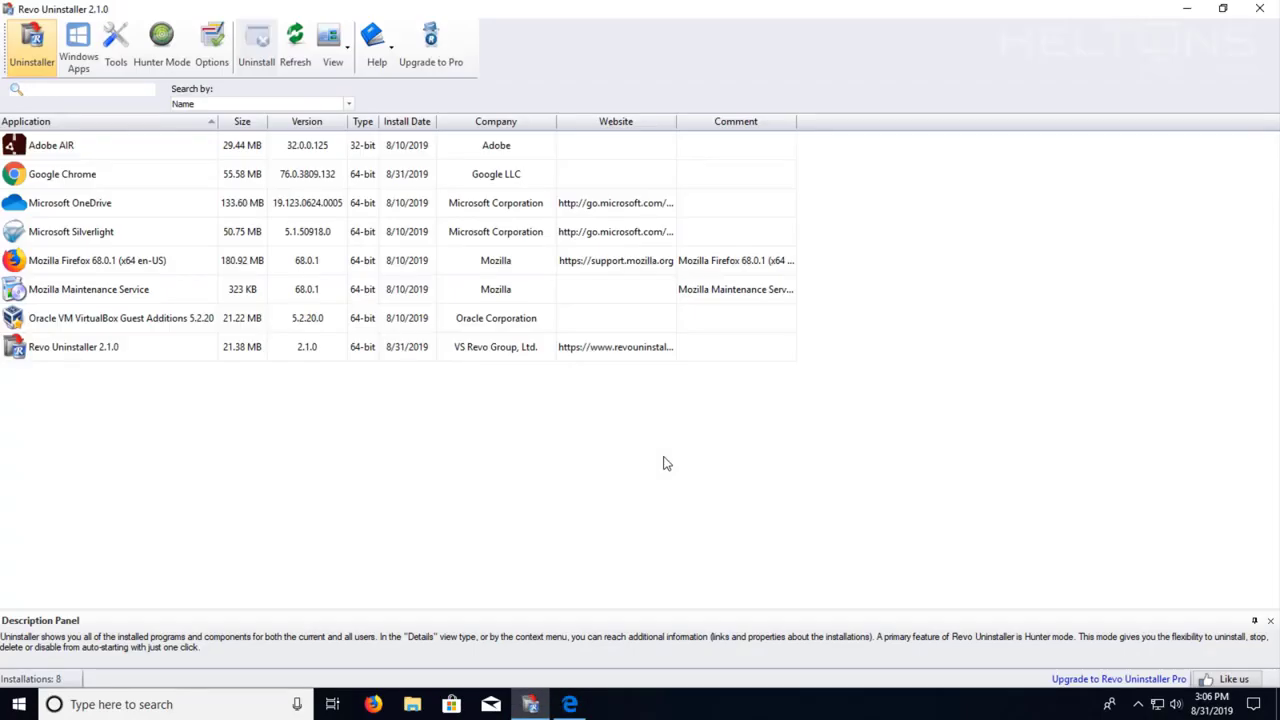
{"action": "mouse_move", "coordinate": [701, 463]}
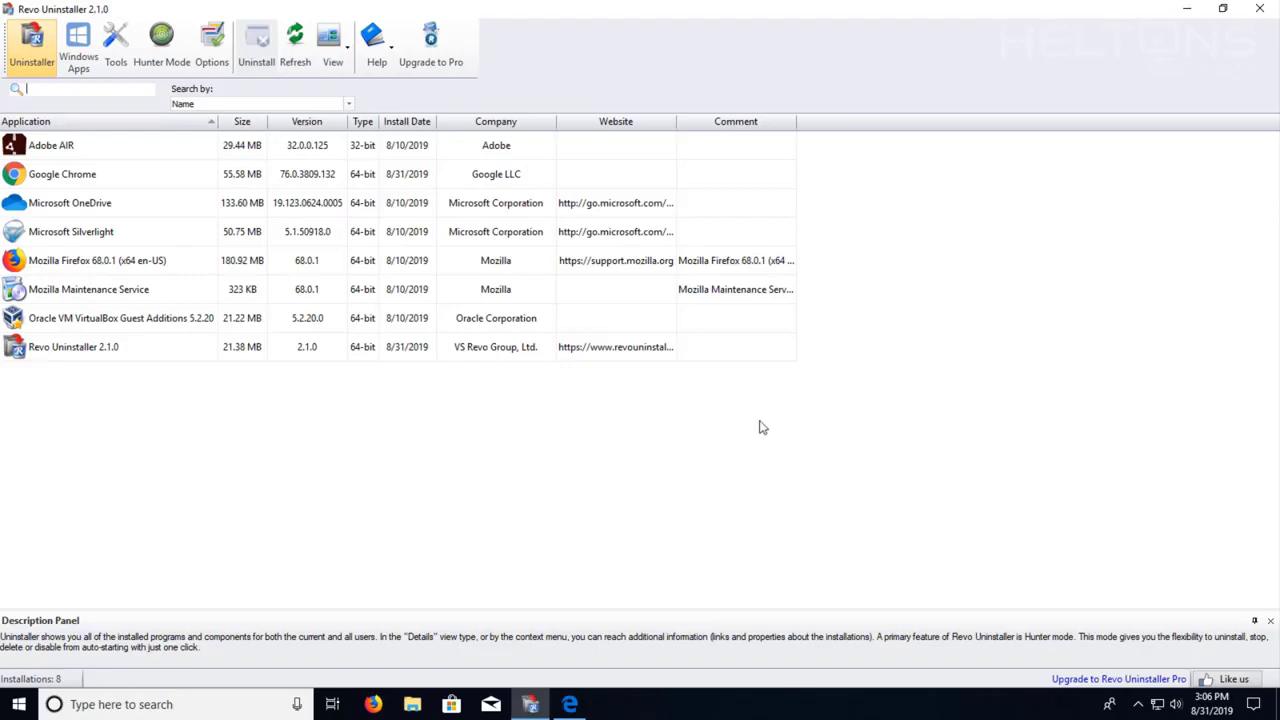
{"action": "mouse_move", "coordinate": [1264, 9]}
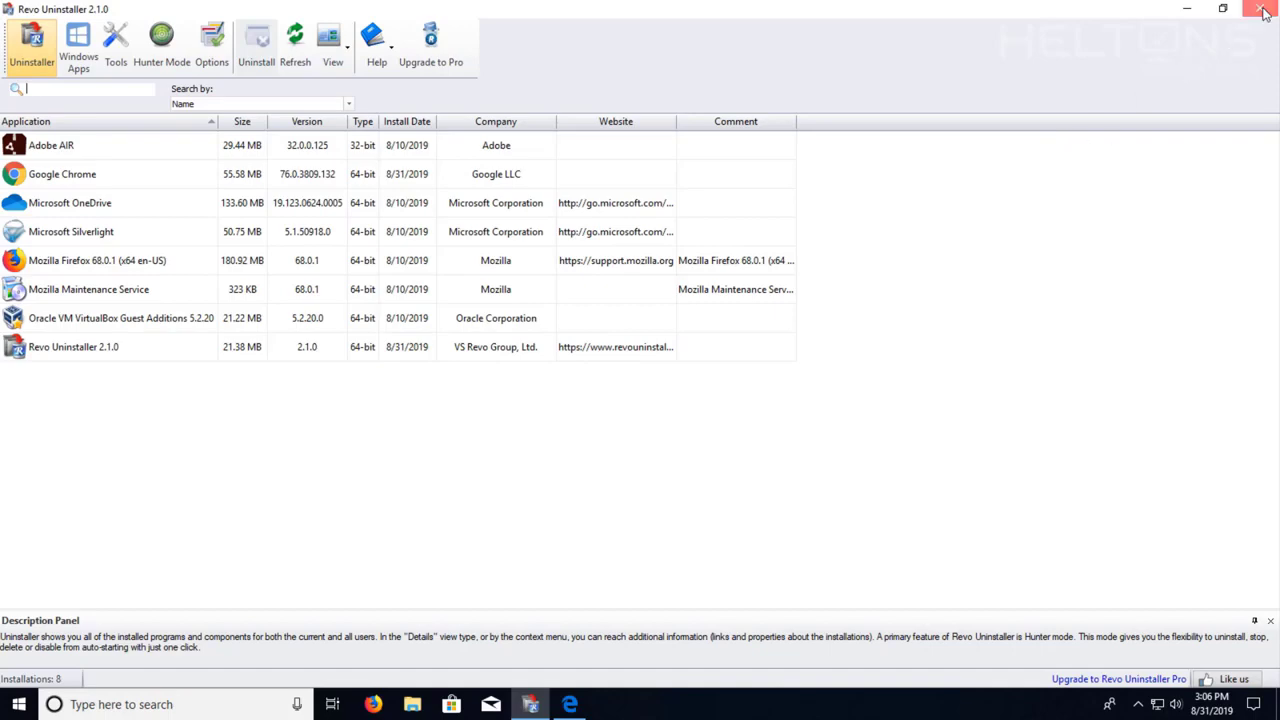
Close the Revo Uninstaller window and the Edge thank-you page.
{"action": "left_click", "coordinate": [1264, 9]}
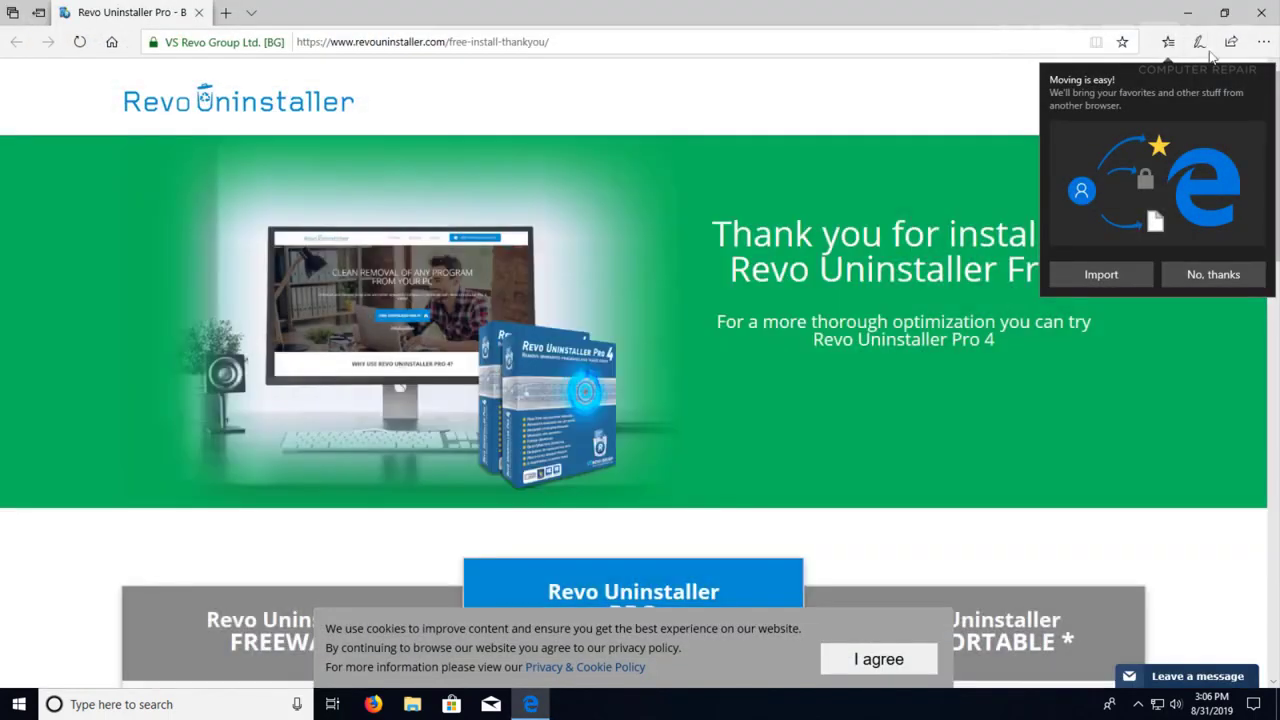
{"action": "left_click", "coordinate": [1261, 13]}
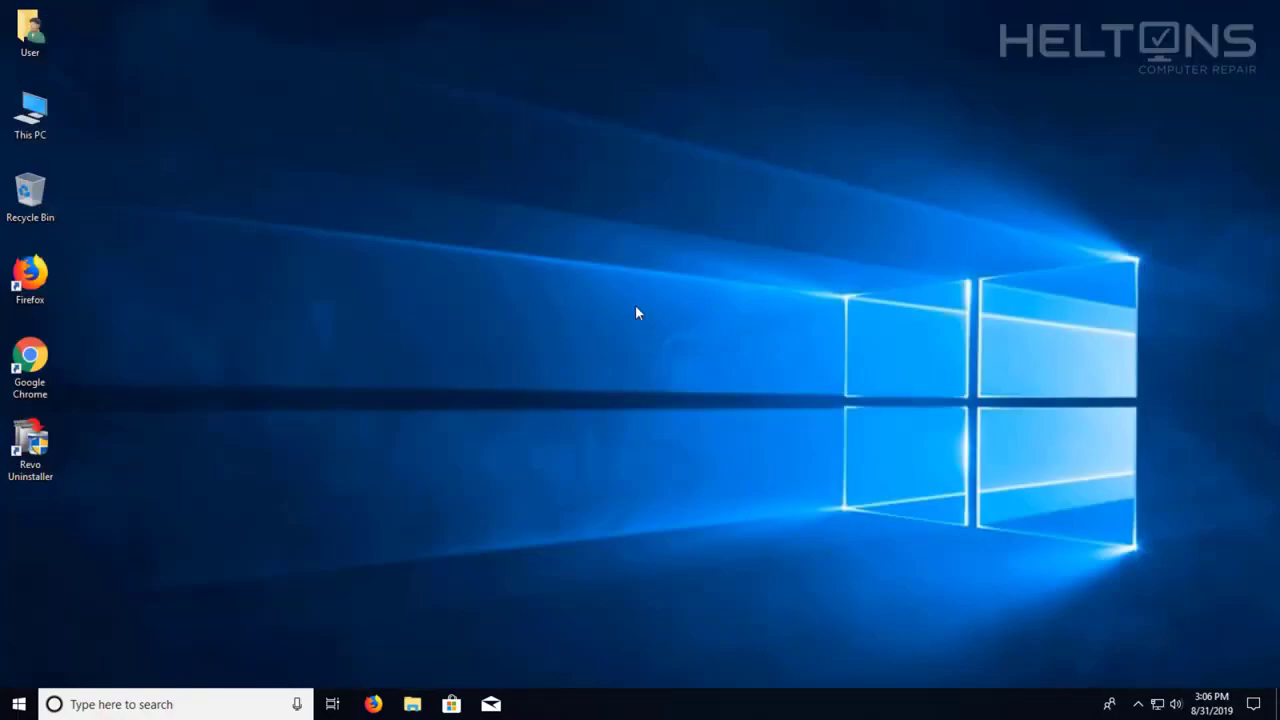